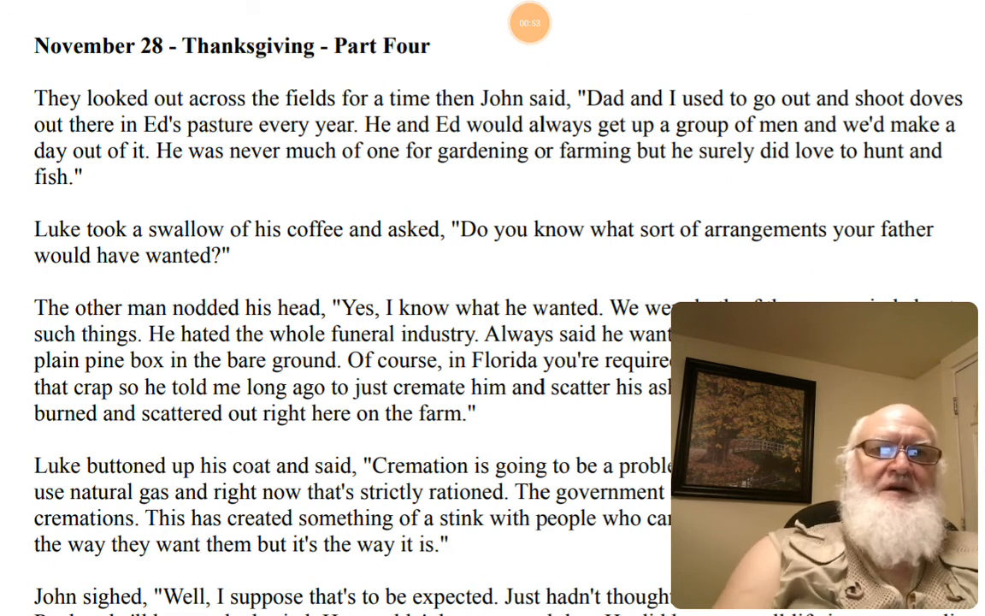
{"action": "scroll", "scroll_direction": "down", "scroll_amount": 3}
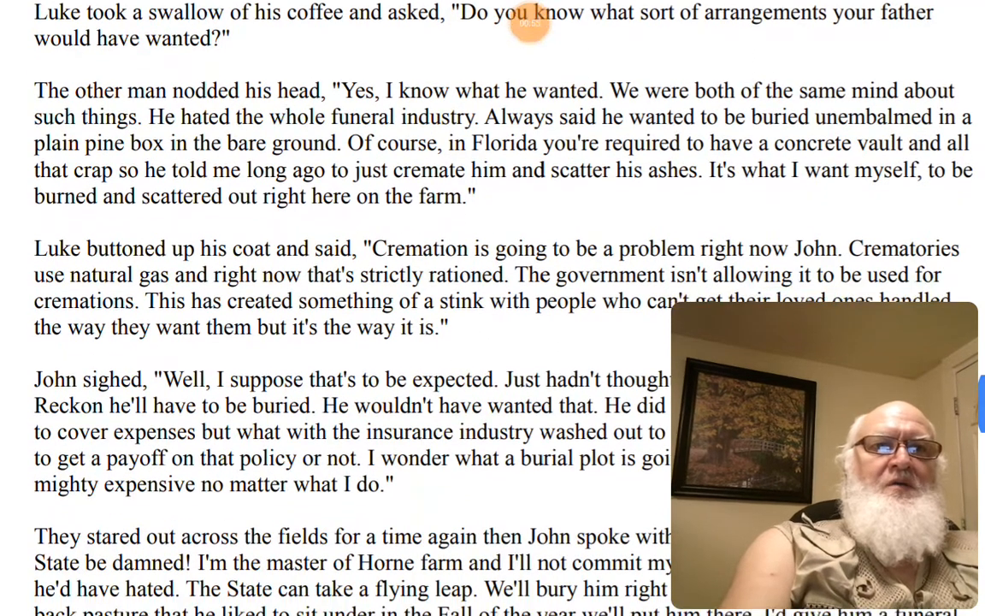
{"action": "scroll", "scroll_direction": "down", "scroll_amount": 3}
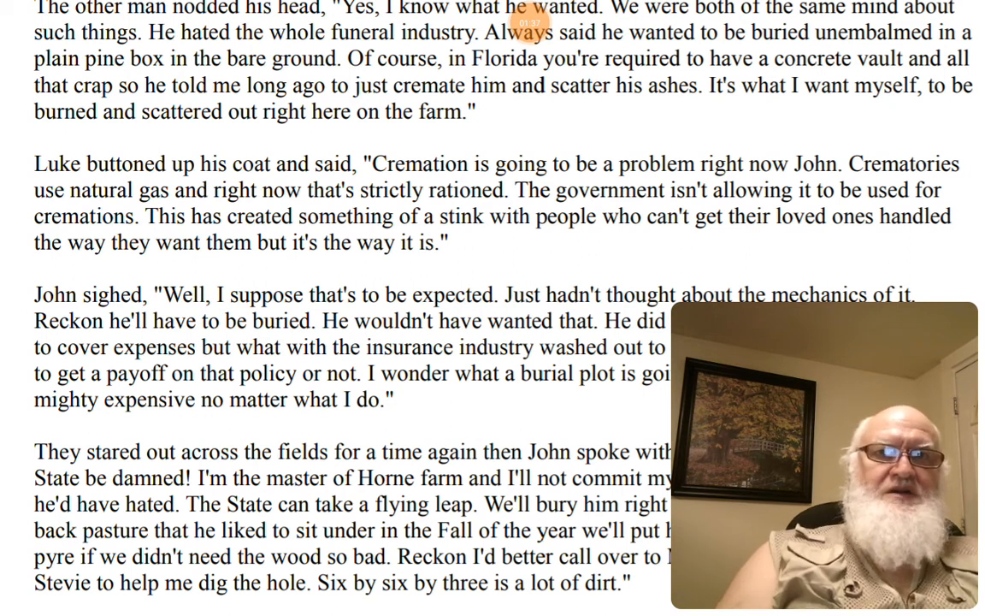
{"action": "scroll", "scroll_direction": "down", "scroll_amount": 3}
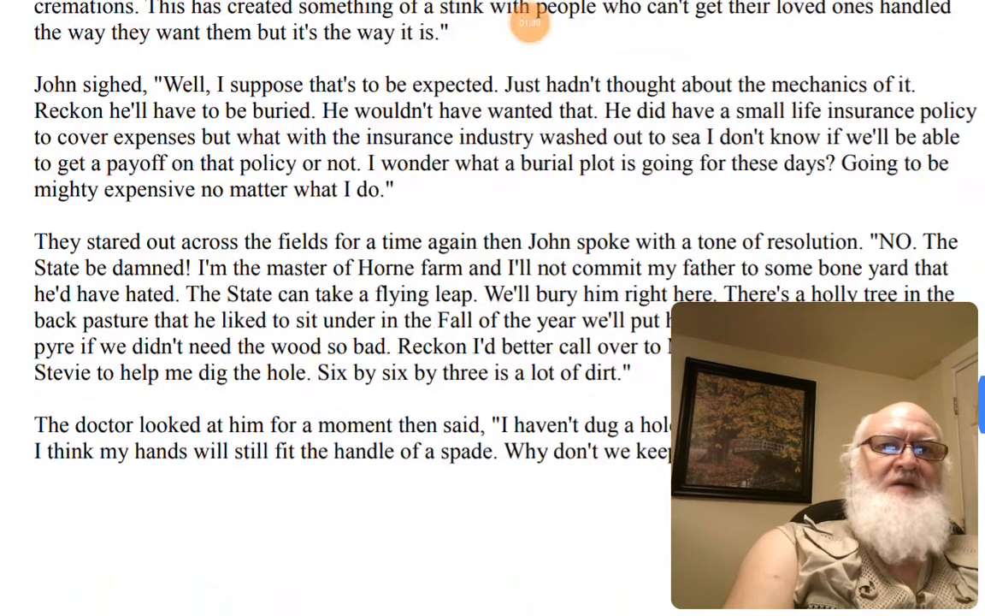
{"action": "scroll", "scroll_direction": "down", "scroll_amount": 3}
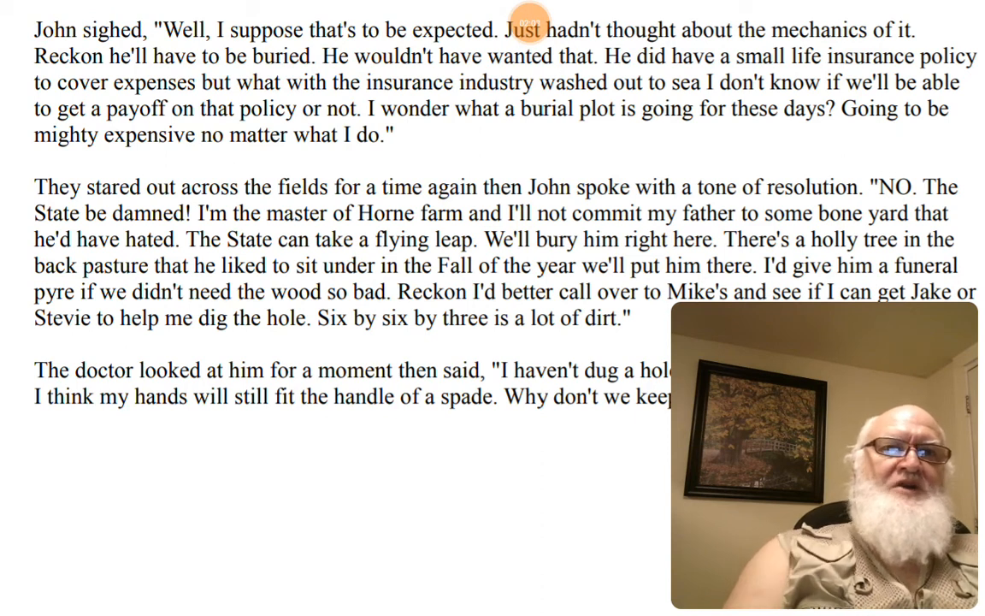
{"action": "scroll", "scroll_direction": "down", "scroll_amount": 3}
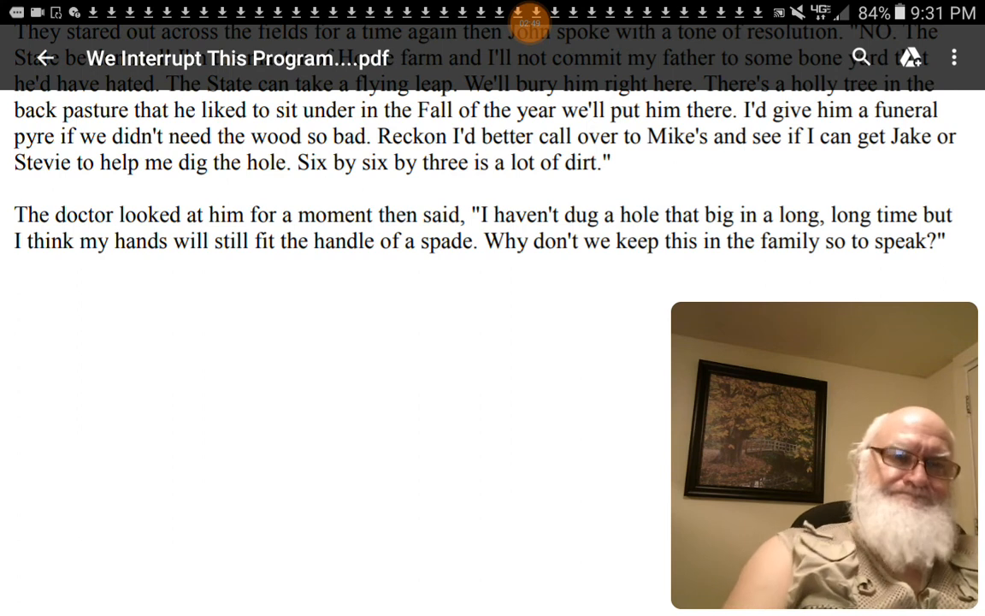
{"action": "scroll", "scroll_direction": "down", "scroll_amount": 3}
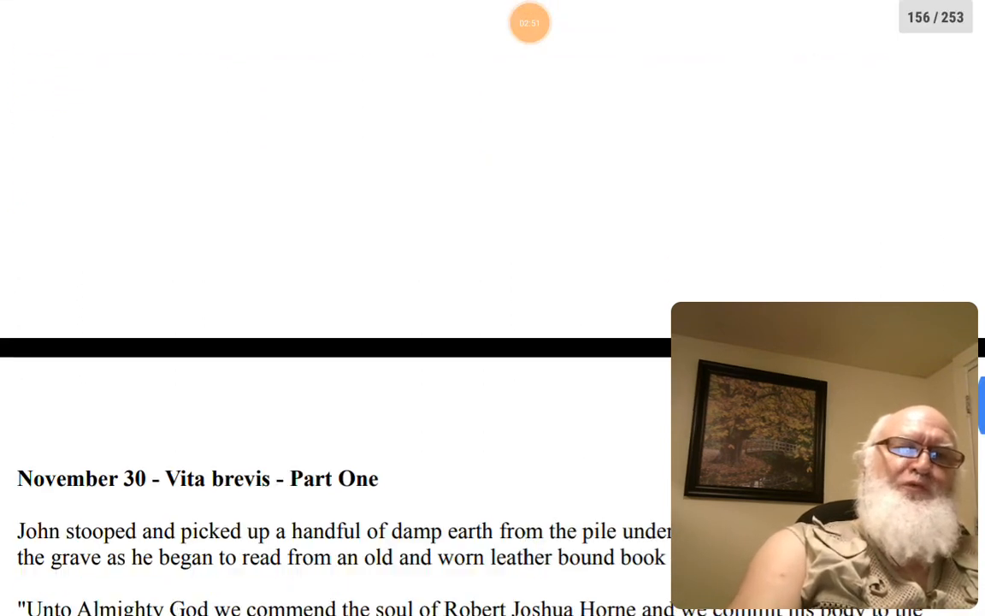
{"action": "scroll", "scroll_direction": "down", "scroll_amount": 3}
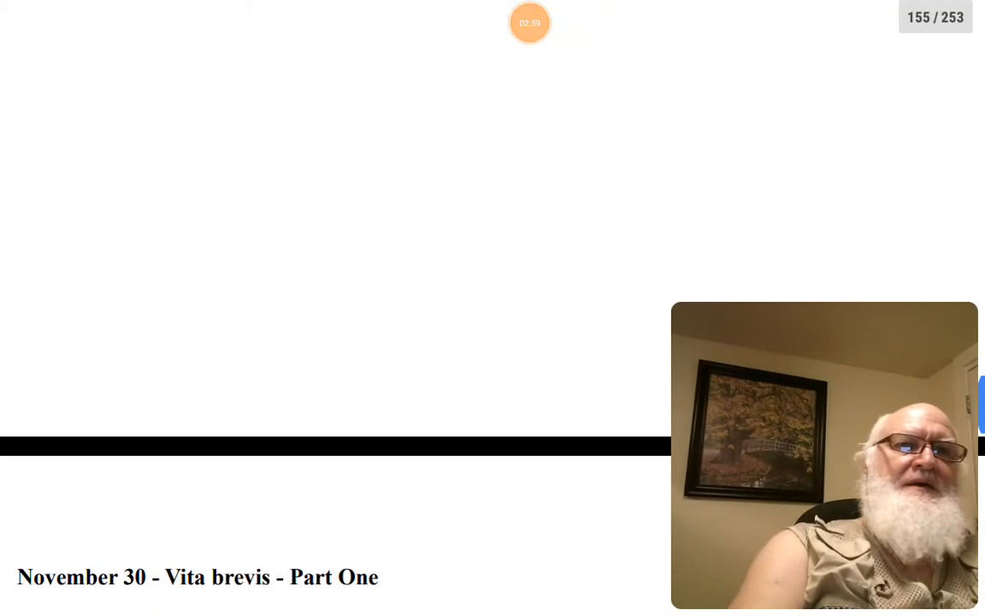
{"action": "scroll", "scroll_direction": "down", "scroll_amount": 3}
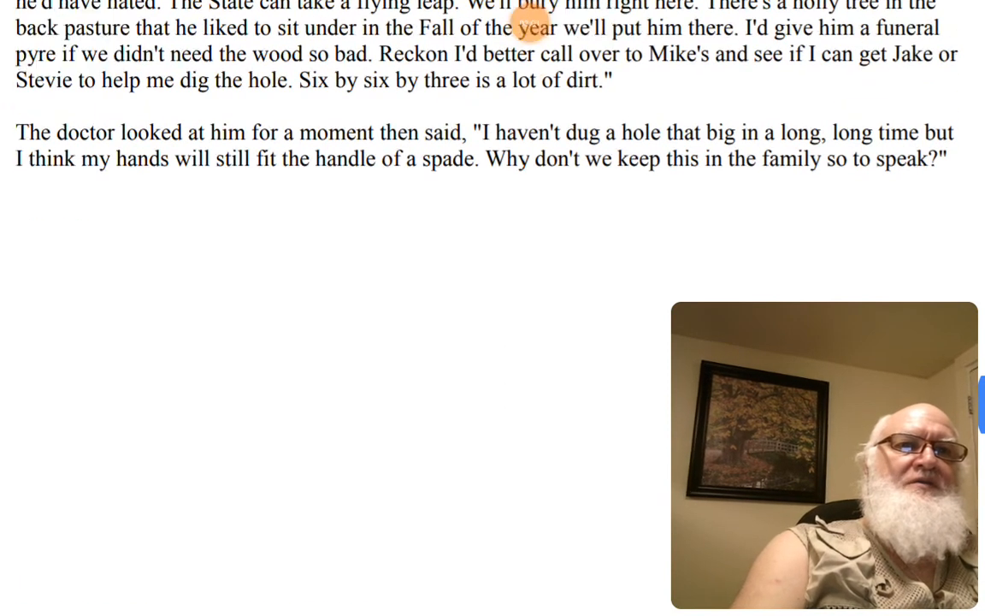
{"action": "scroll", "scroll_direction": "down", "scroll_amount": 3}
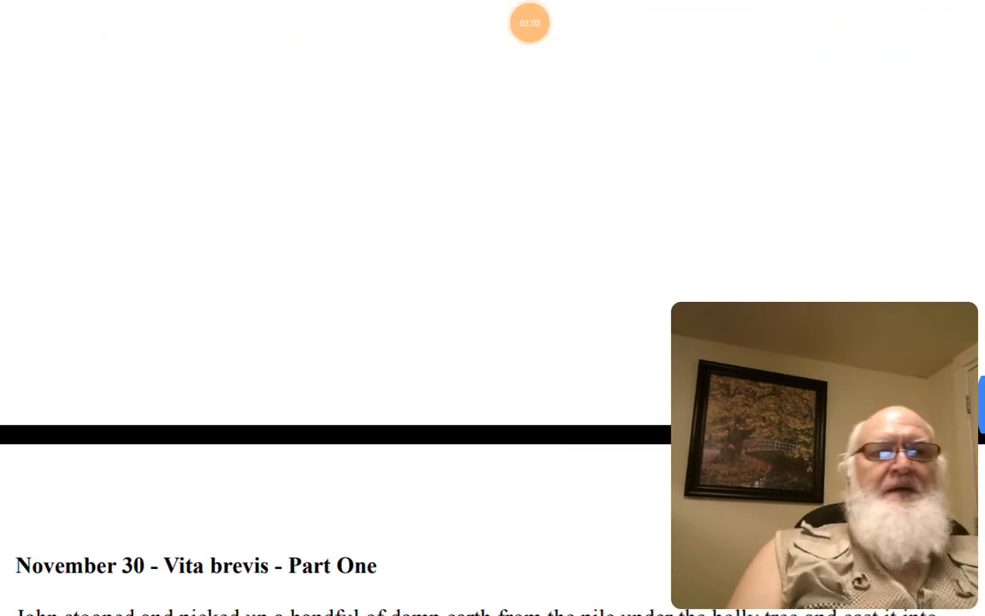